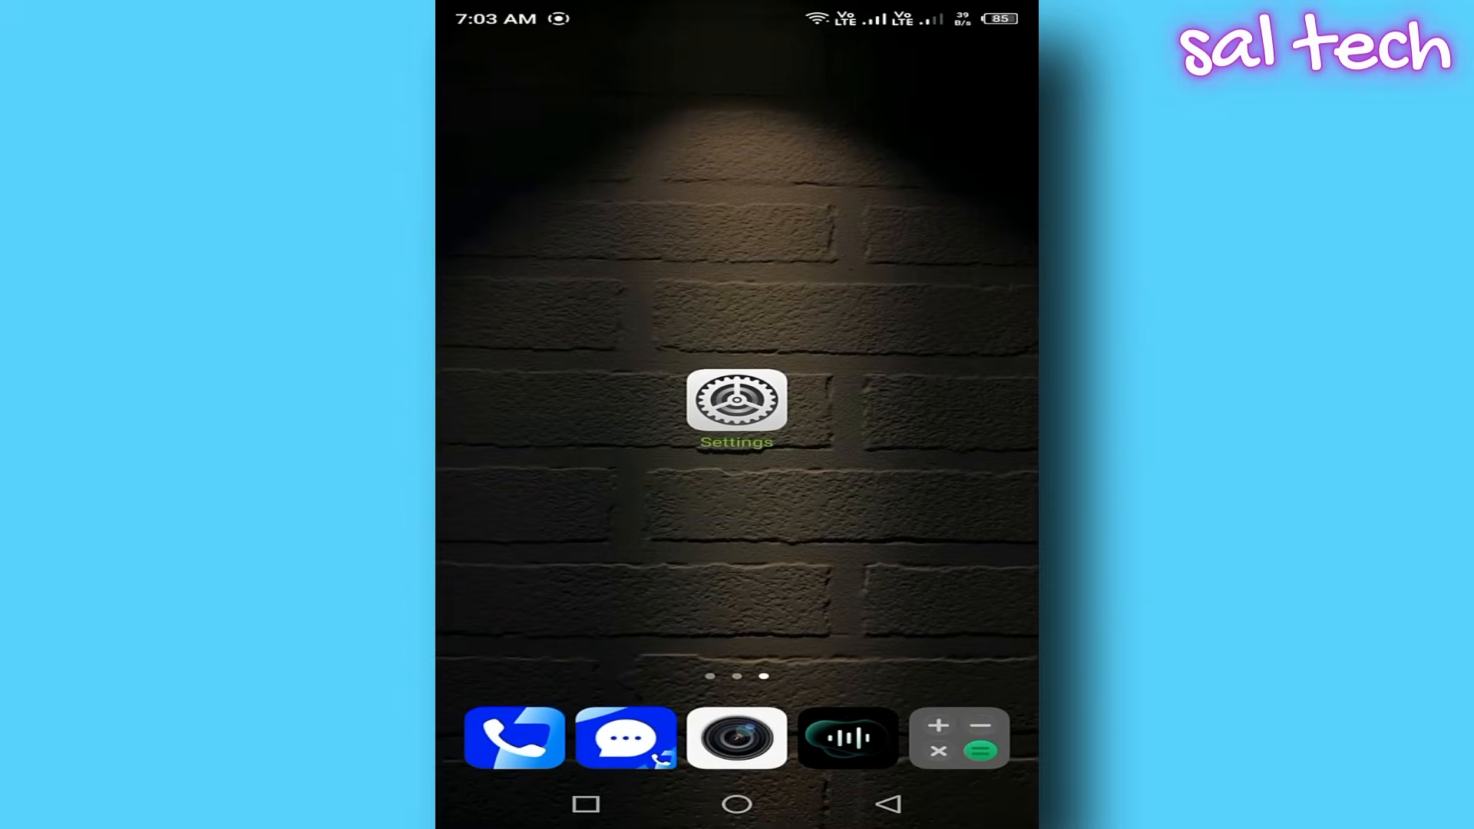
Turn off 'Scan for nearby devices' on the Google Devices page in Settings.
{"action": "left_click", "coordinate": [742, 410]}
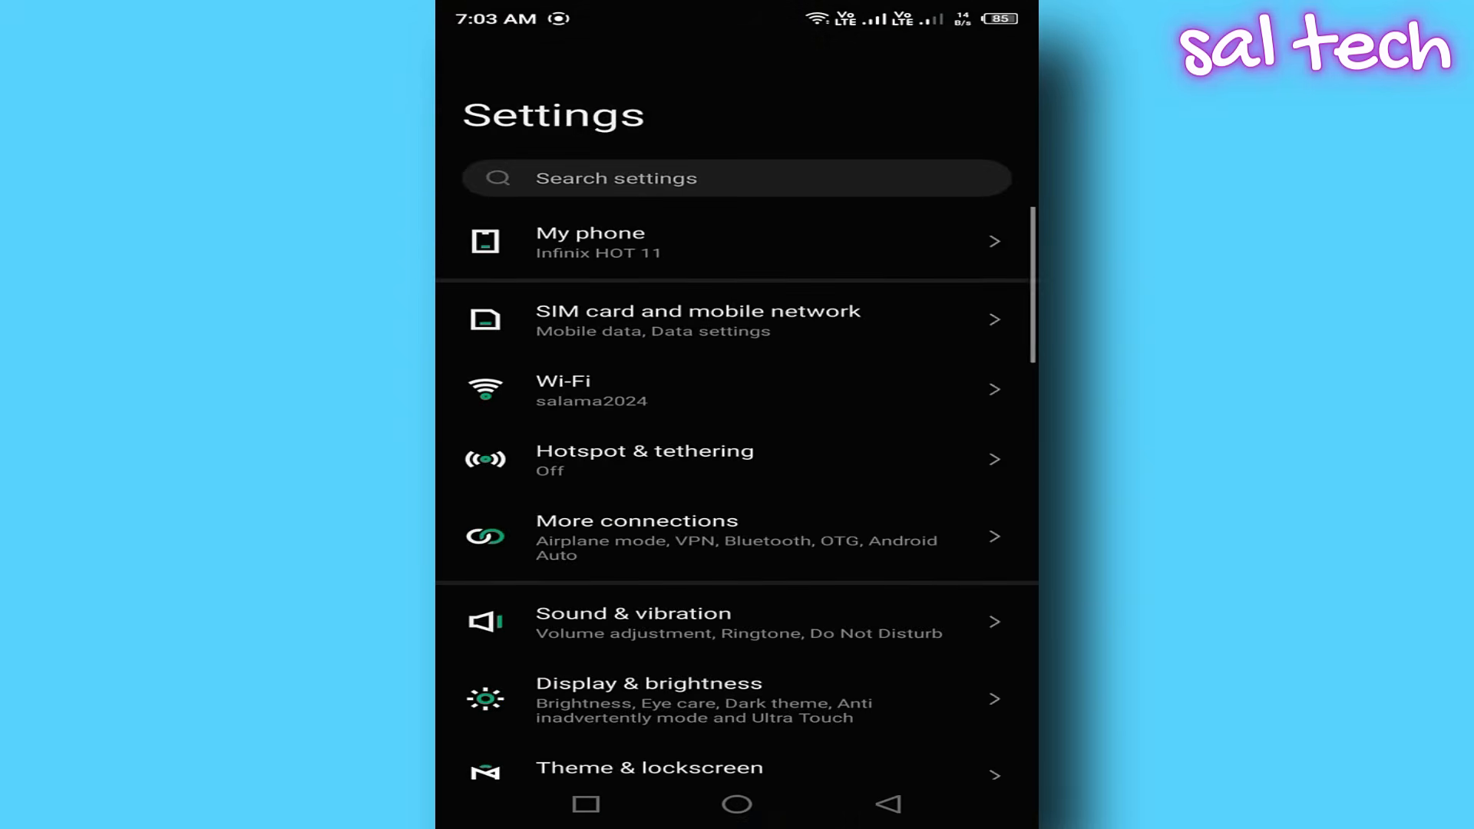
{"action": "scroll", "scroll_direction": "down", "scroll_amount": 3}
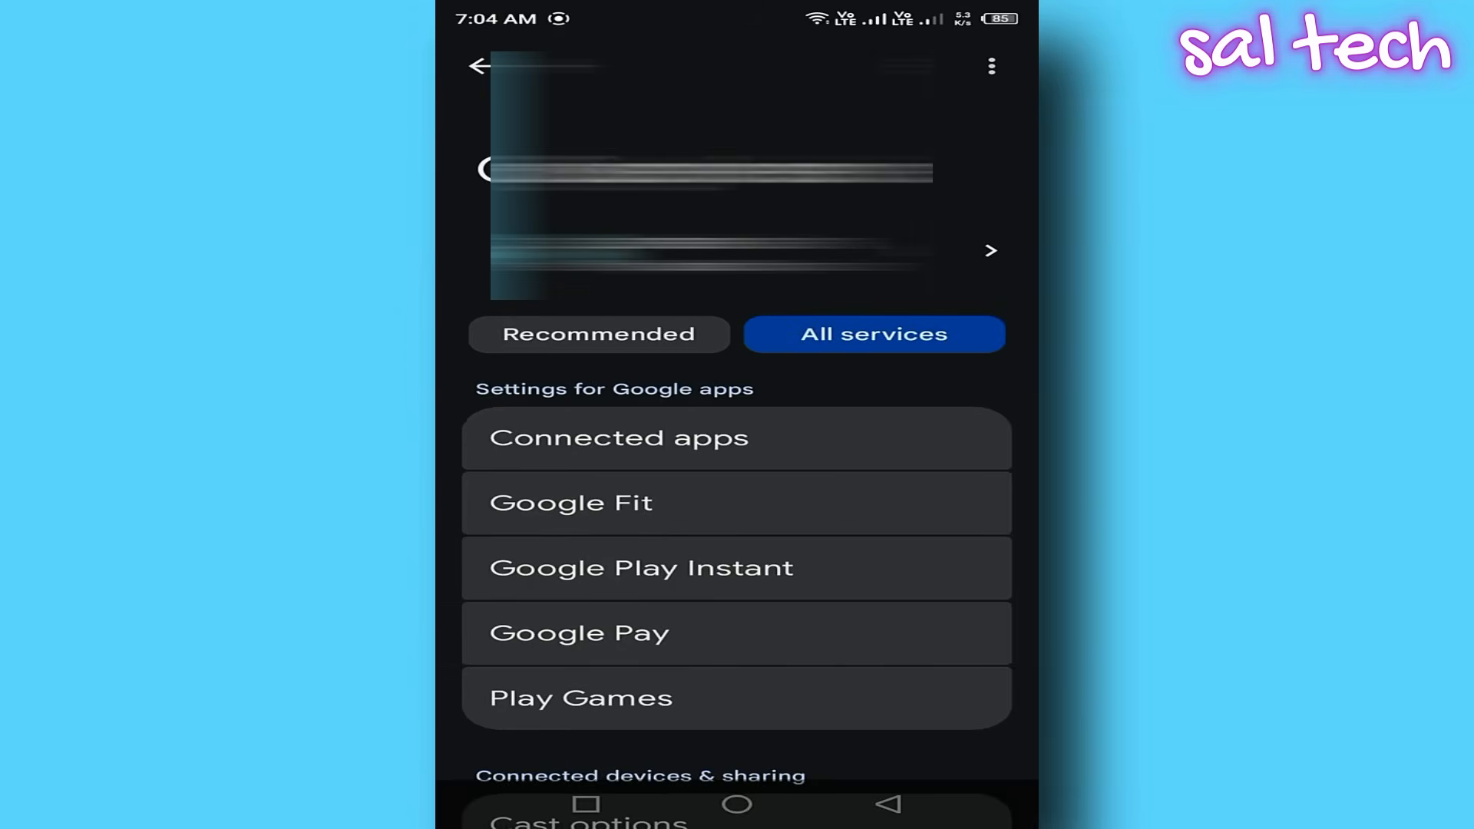
{"action": "scroll", "scroll_direction": "down", "scroll_amount": 3}
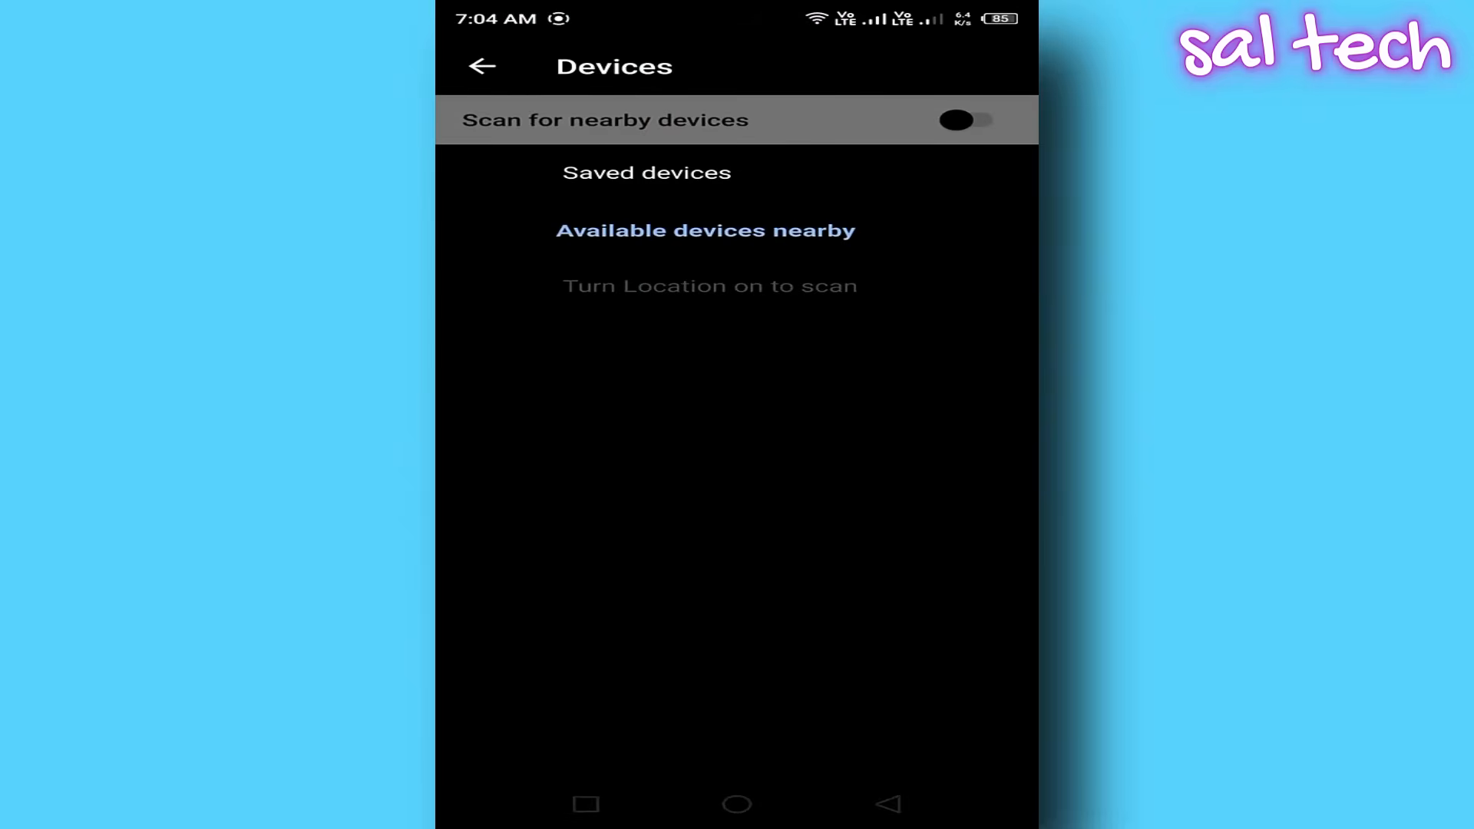
{"action": "left_click", "coordinate": [970, 120]}
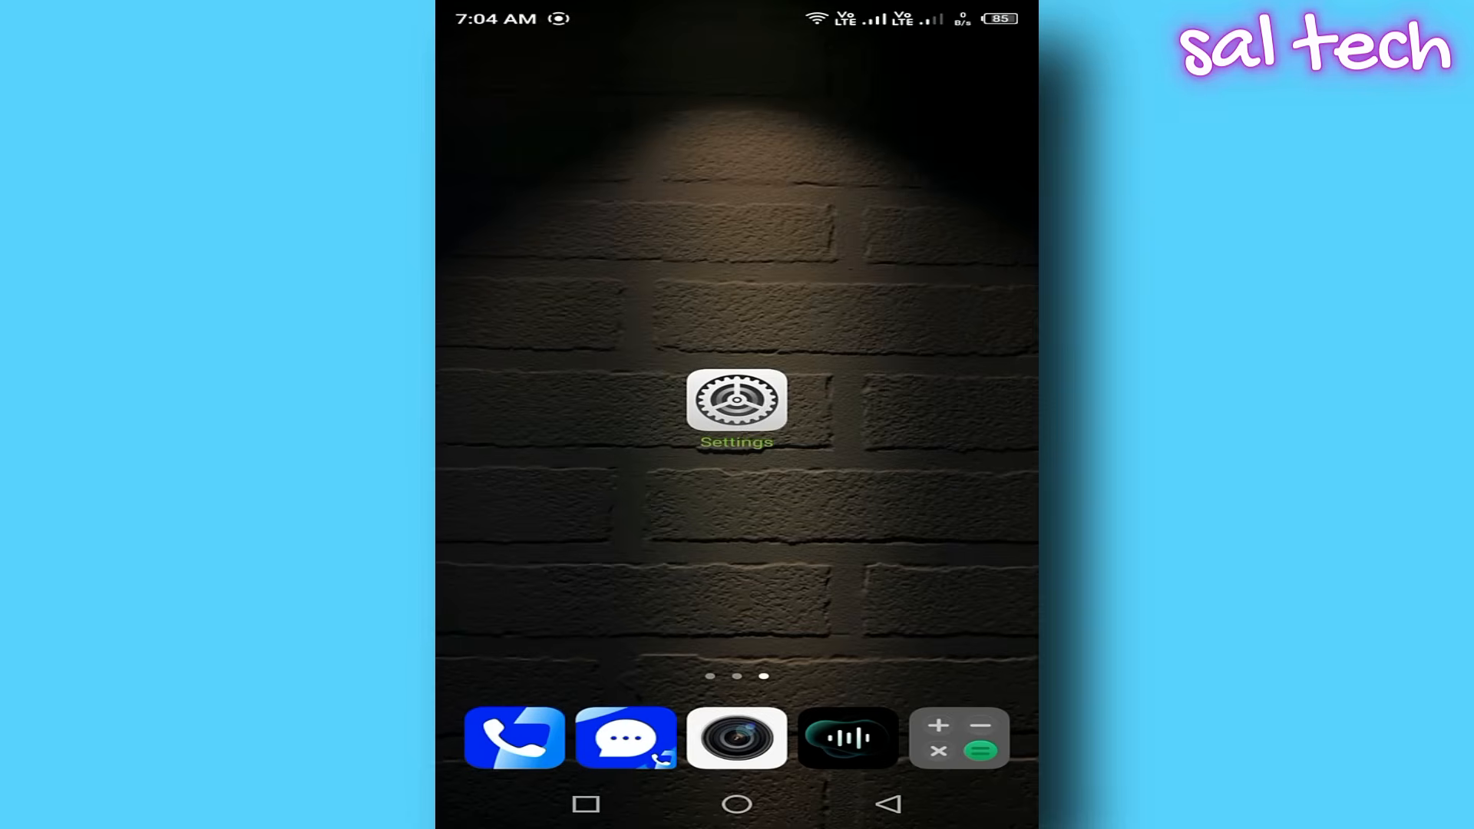
Toggle the Default Print Service off under Settings > Printing.
{"action": "left_click", "coordinate": [740, 410]}
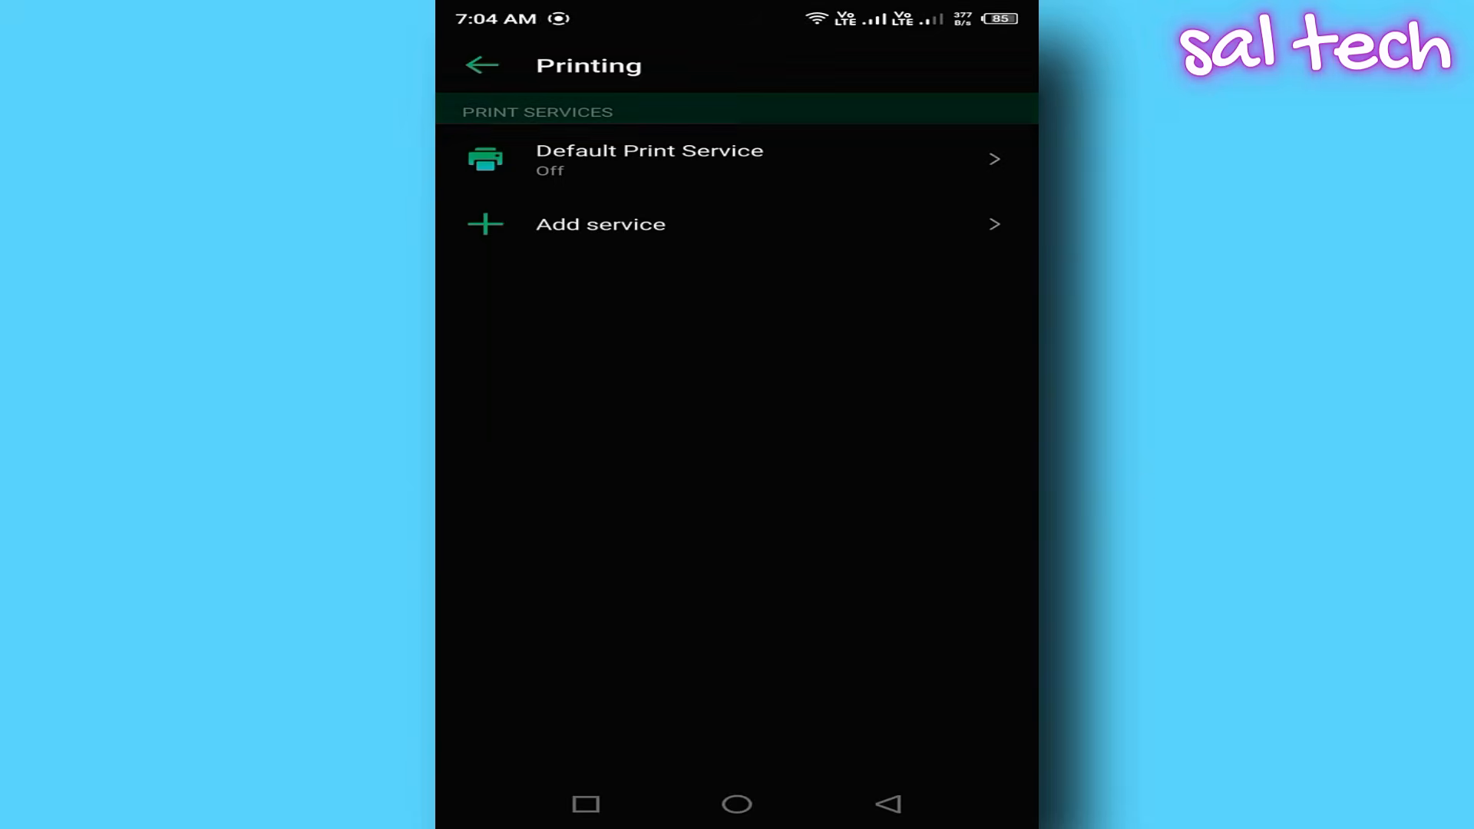
{"action": "left_click", "coordinate": [649, 158]}
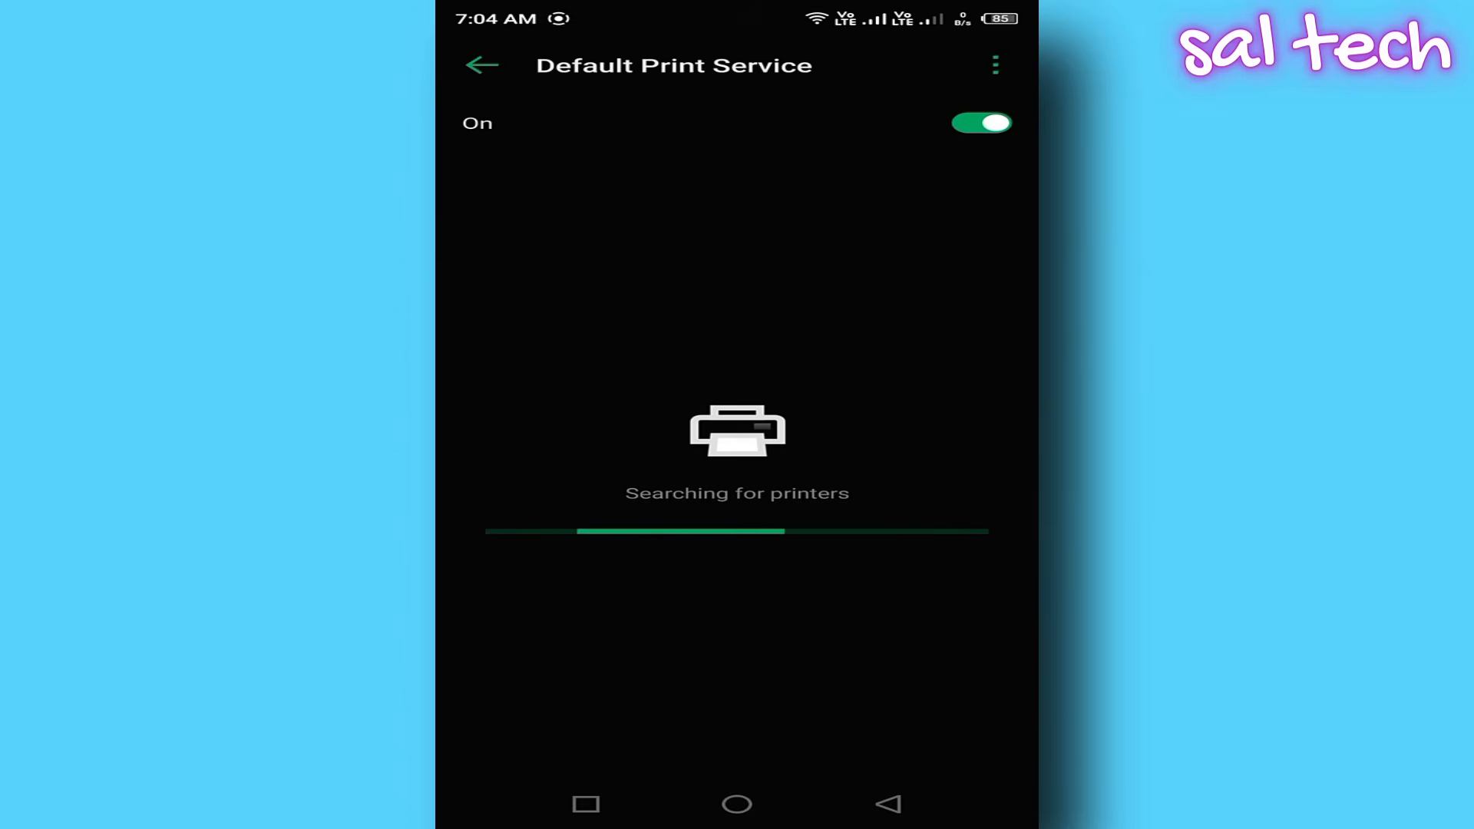
{"action": "left_click", "coordinate": [981, 123]}
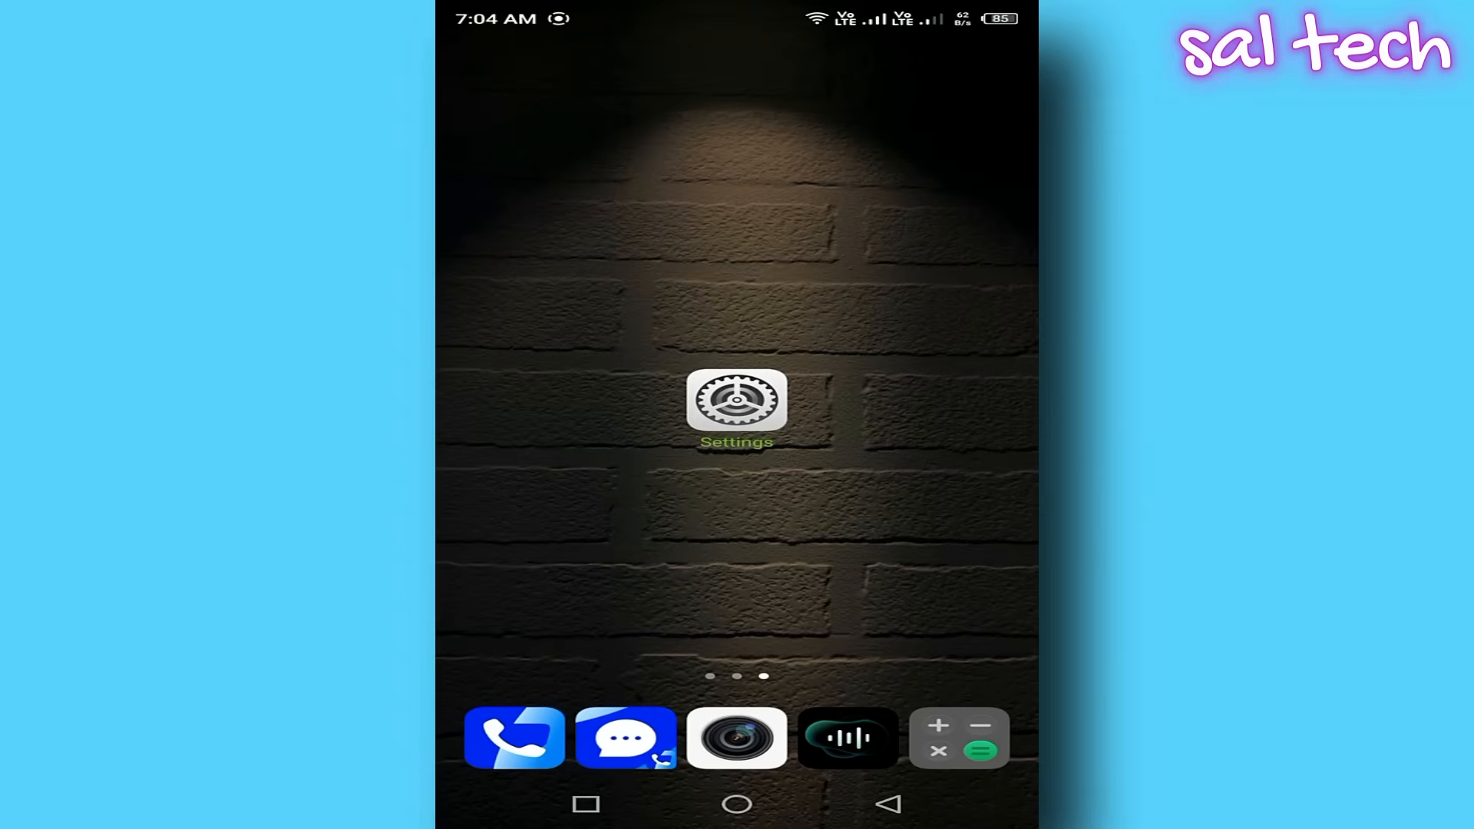
Turn off Daily phone usage in Digital Wellbeing's Manage your data, declining usage access.
{"action": "left_click", "coordinate": [742, 411]}
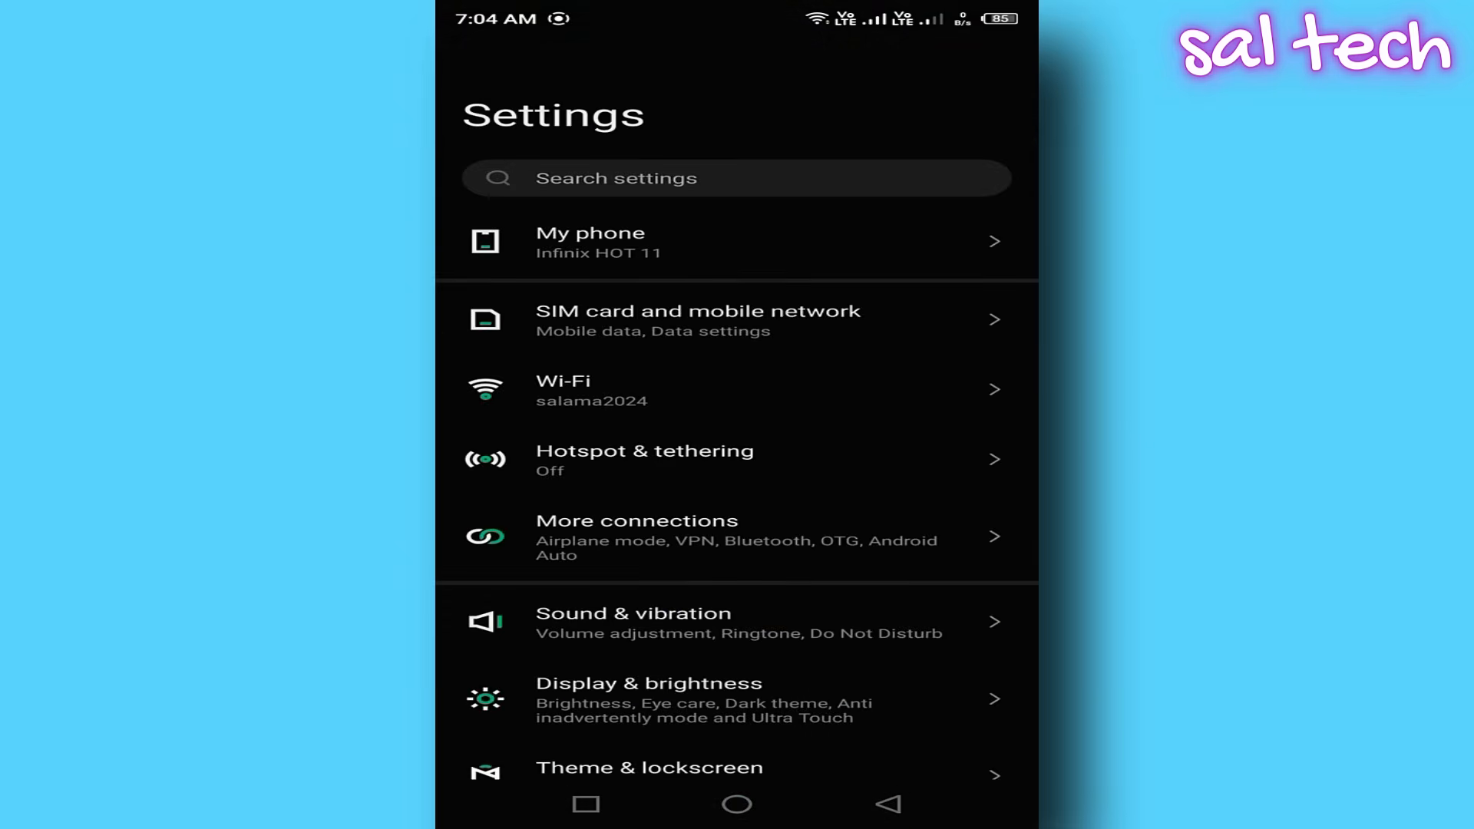
{"action": "scroll", "scroll_direction": "down", "scroll_amount": 3}
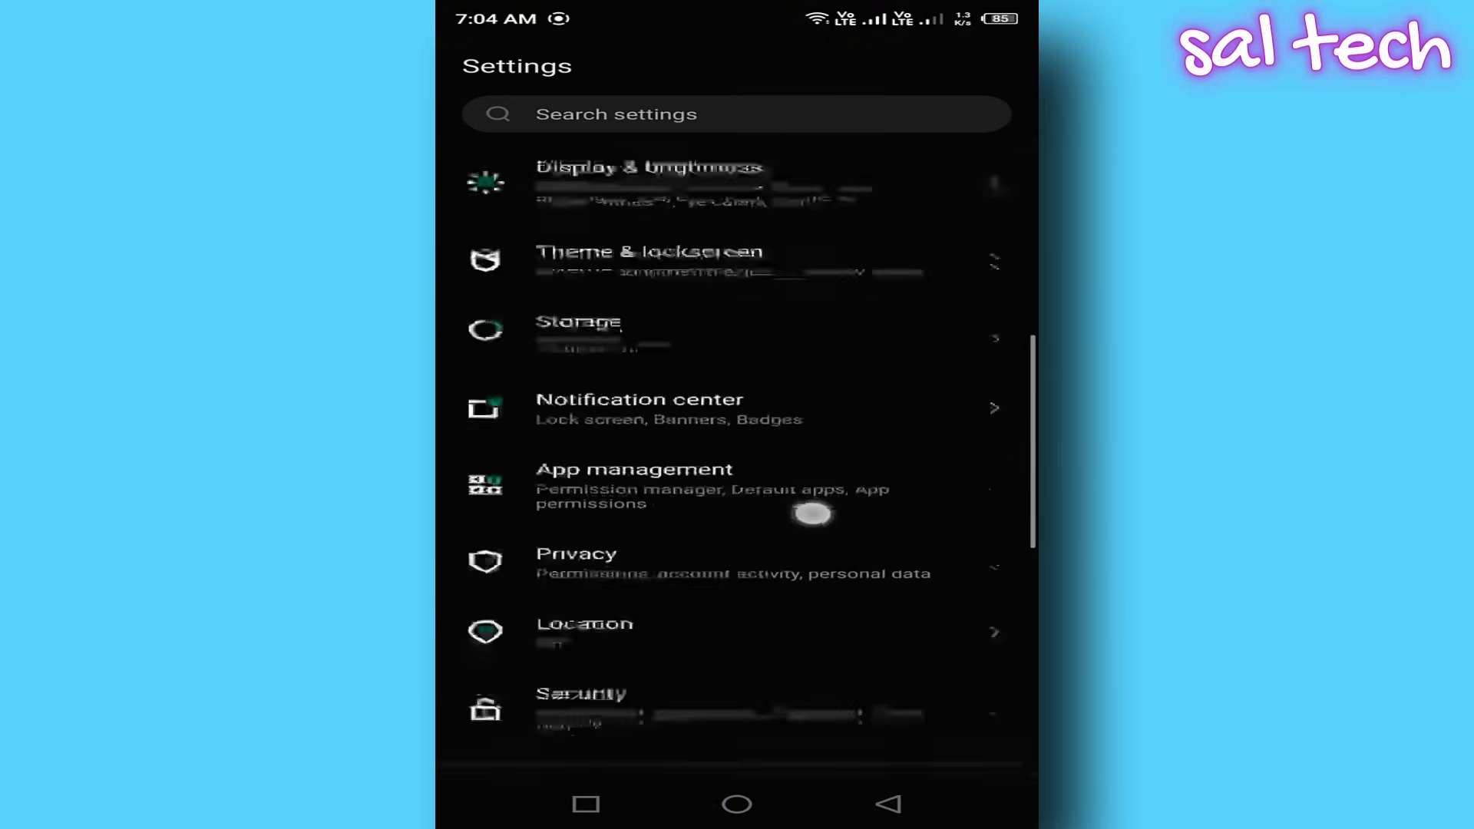
{"action": "scroll", "scroll_direction": "down", "scroll_amount": 3}
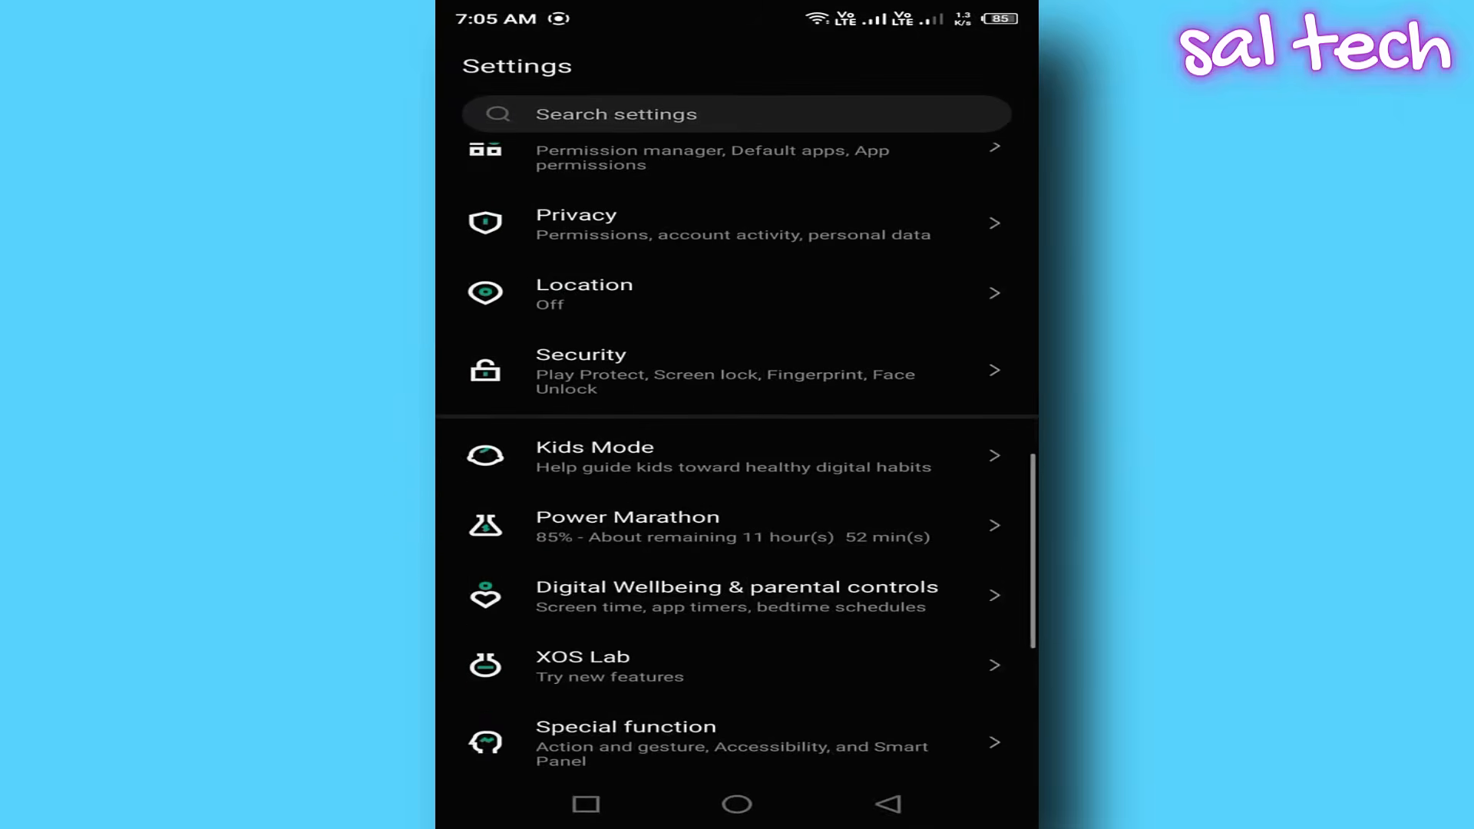
{"action": "left_click", "coordinate": [739, 595]}
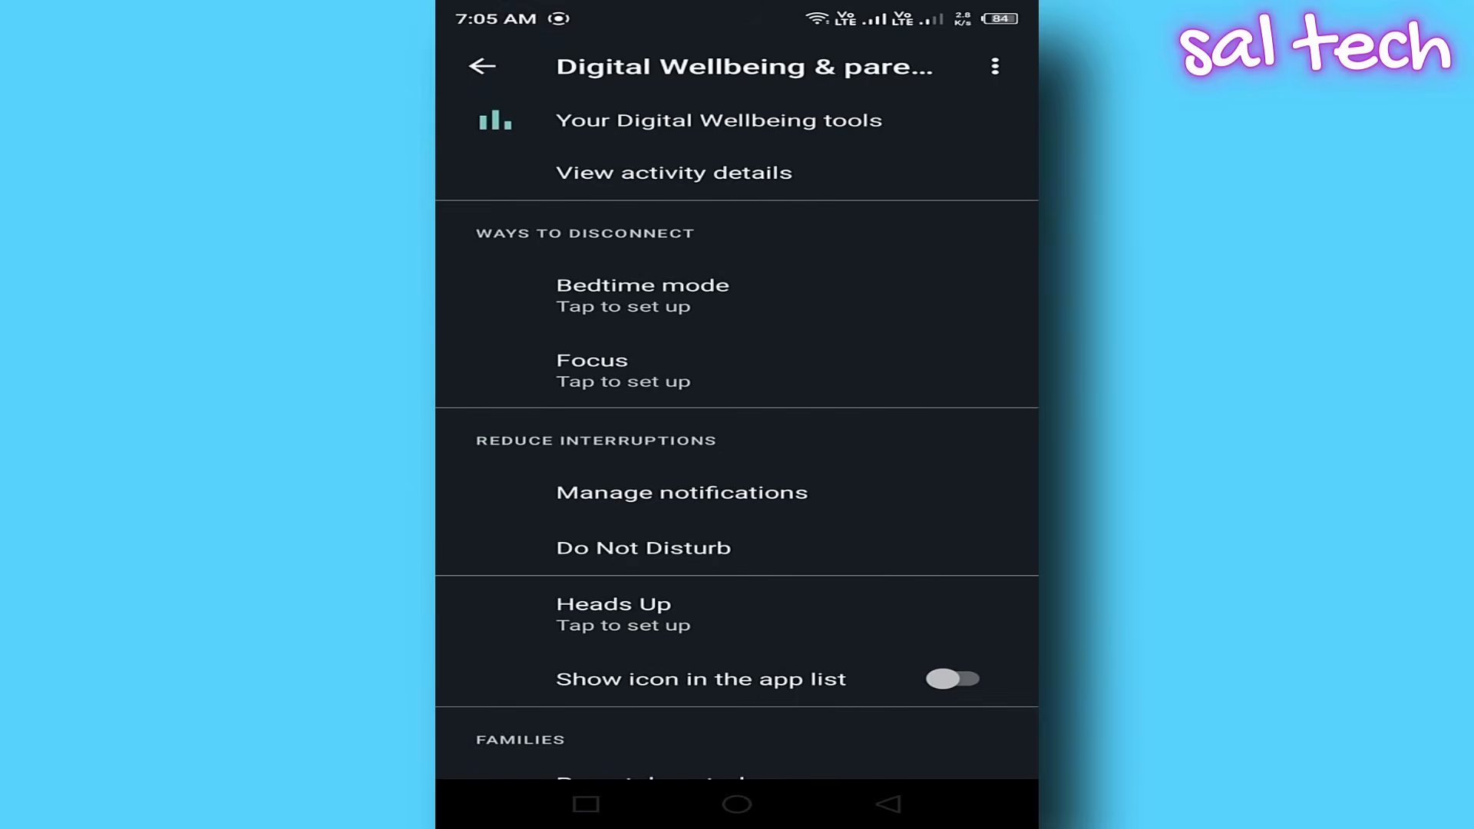
{"action": "left_click", "coordinate": [993, 65]}
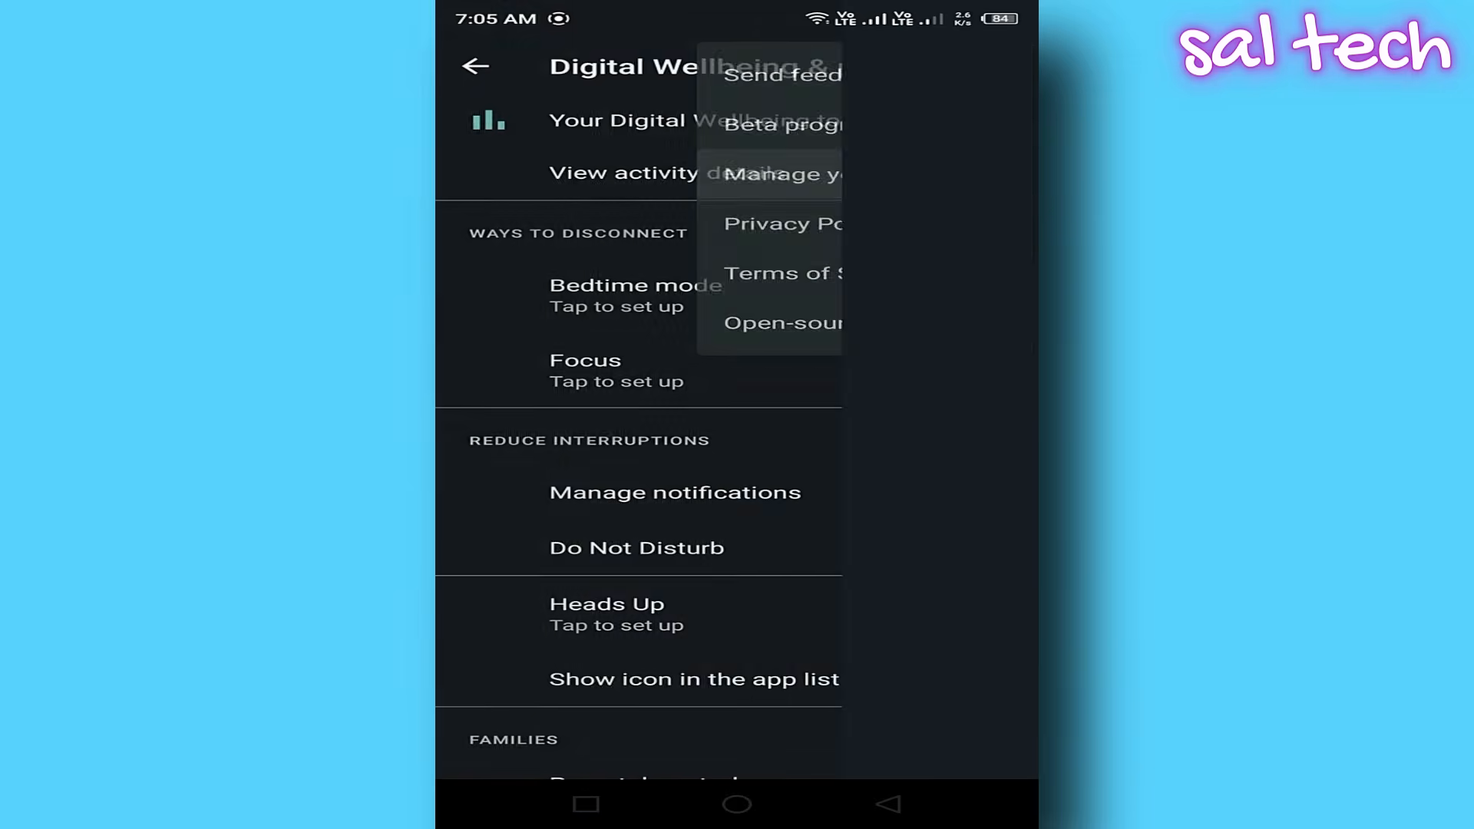
{"action": "left_click", "coordinate": [778, 174]}
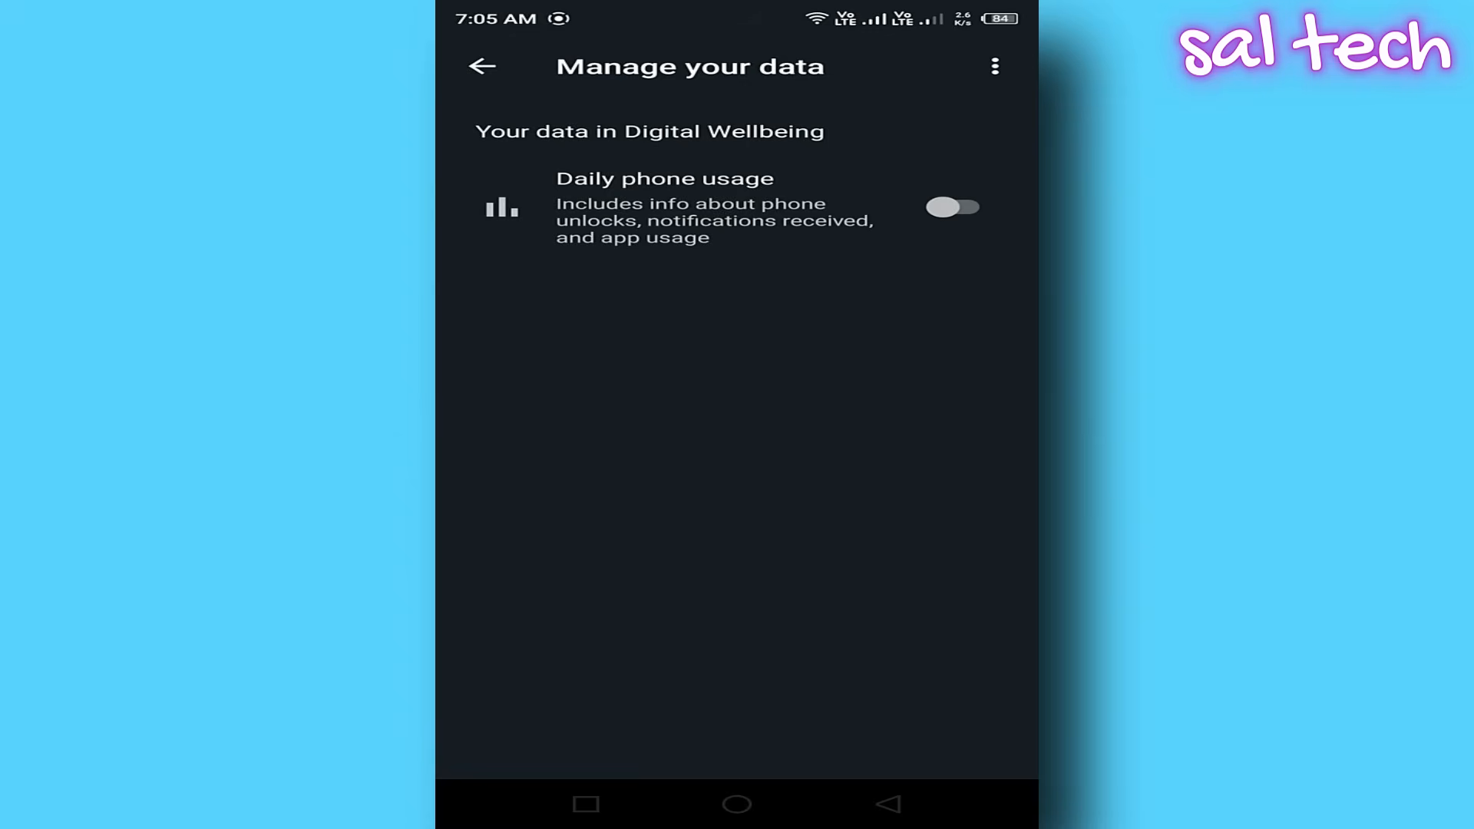
{"action": "left_click", "coordinate": [954, 206]}
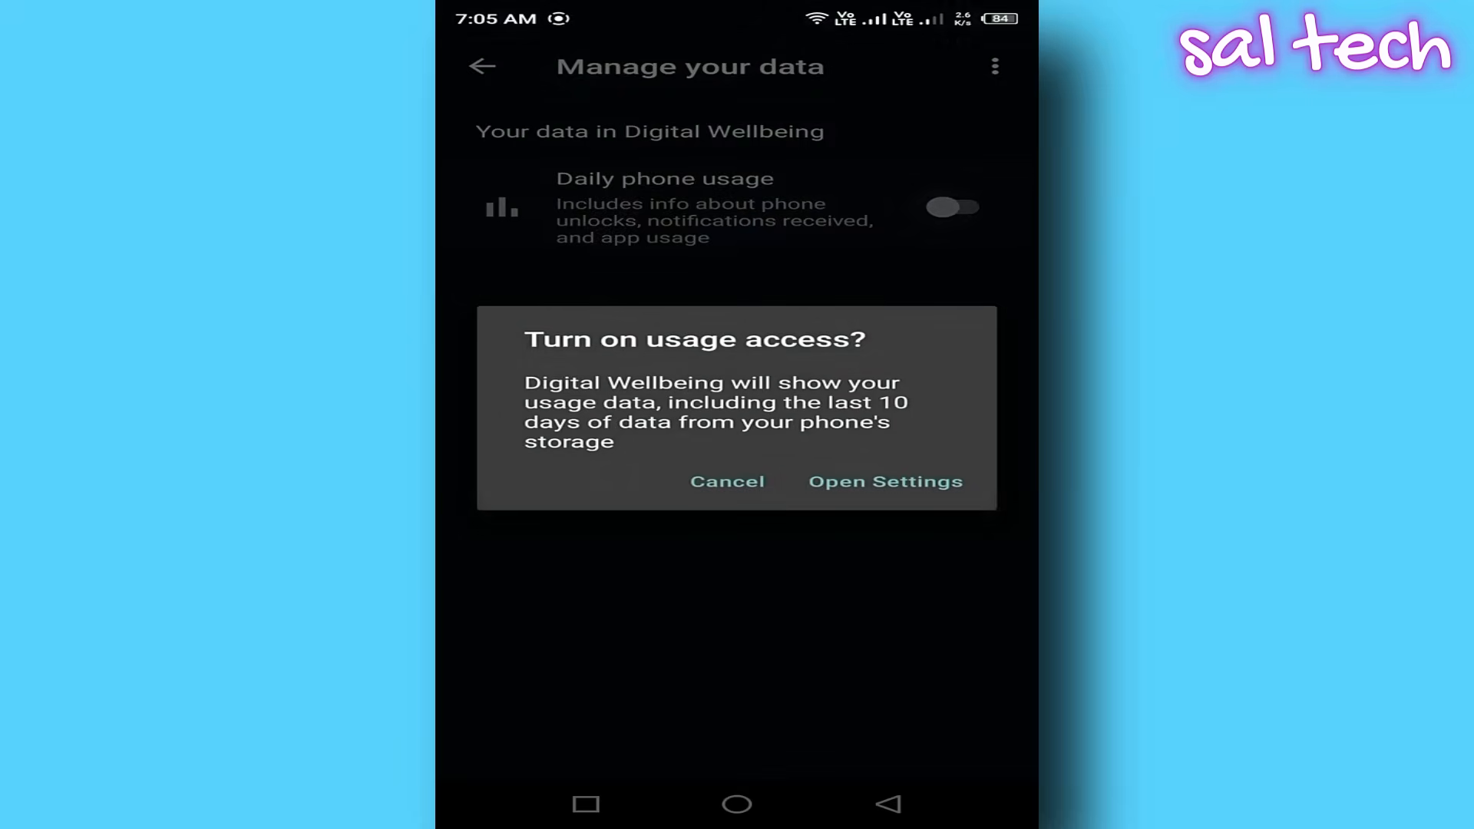
{"action": "left_click", "coordinate": [727, 482]}
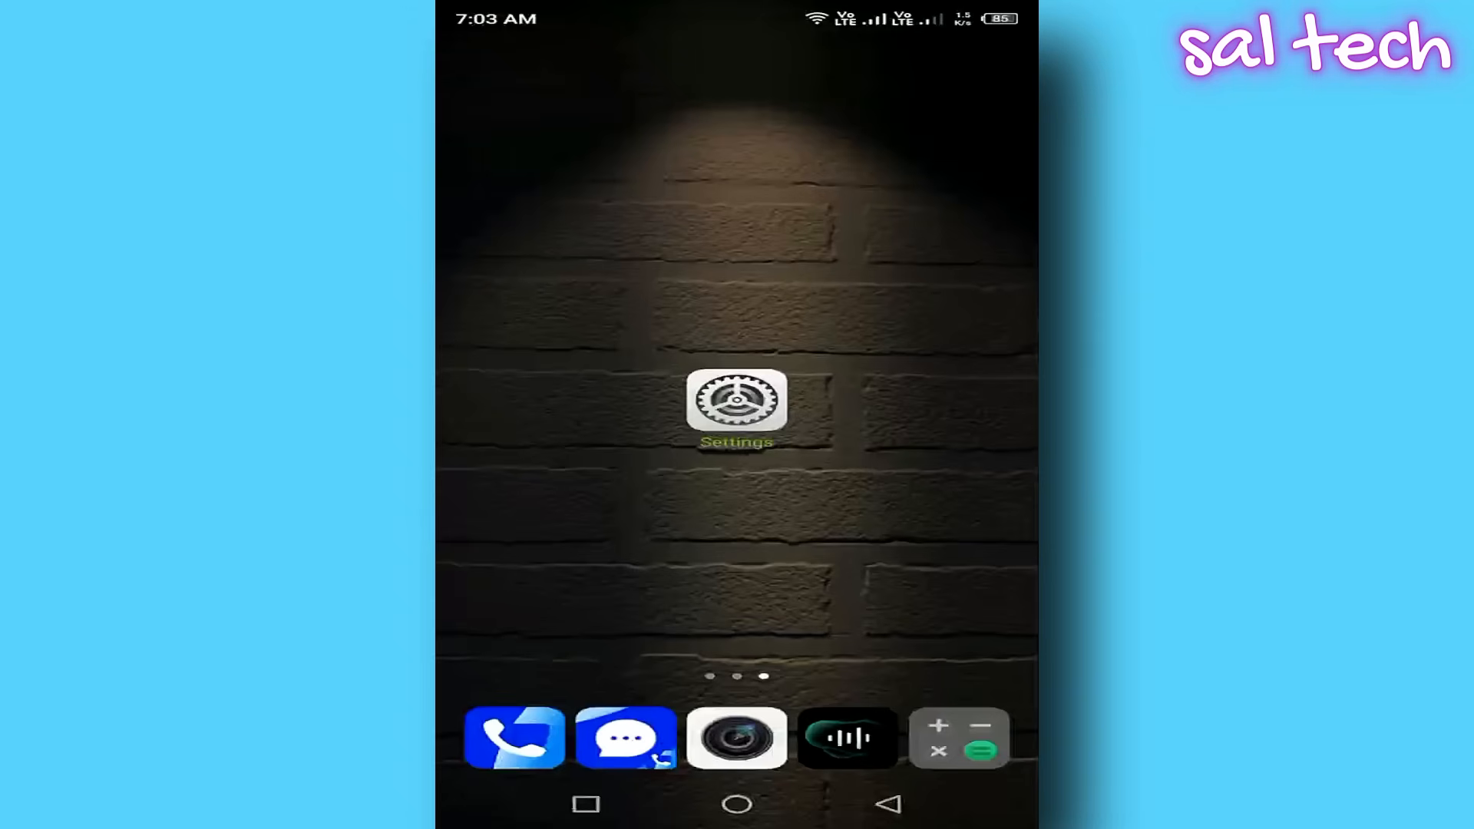
Toggle Magazine Service notifications on and back off in the Notification center list.
{"action": "left_click", "coordinate": [737, 410]}
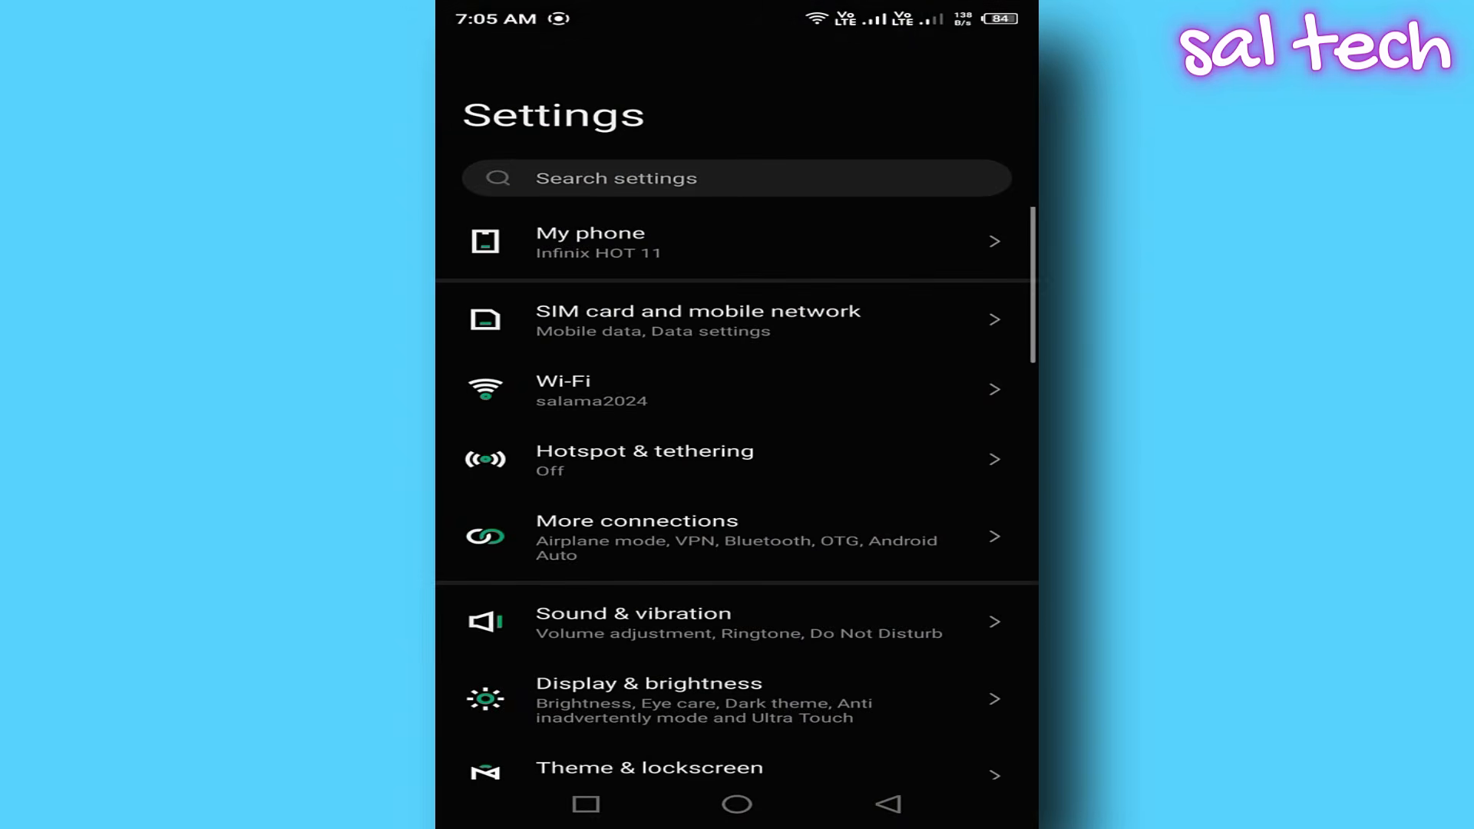
{"action": "scroll", "scroll_direction": "down", "scroll_amount": 3}
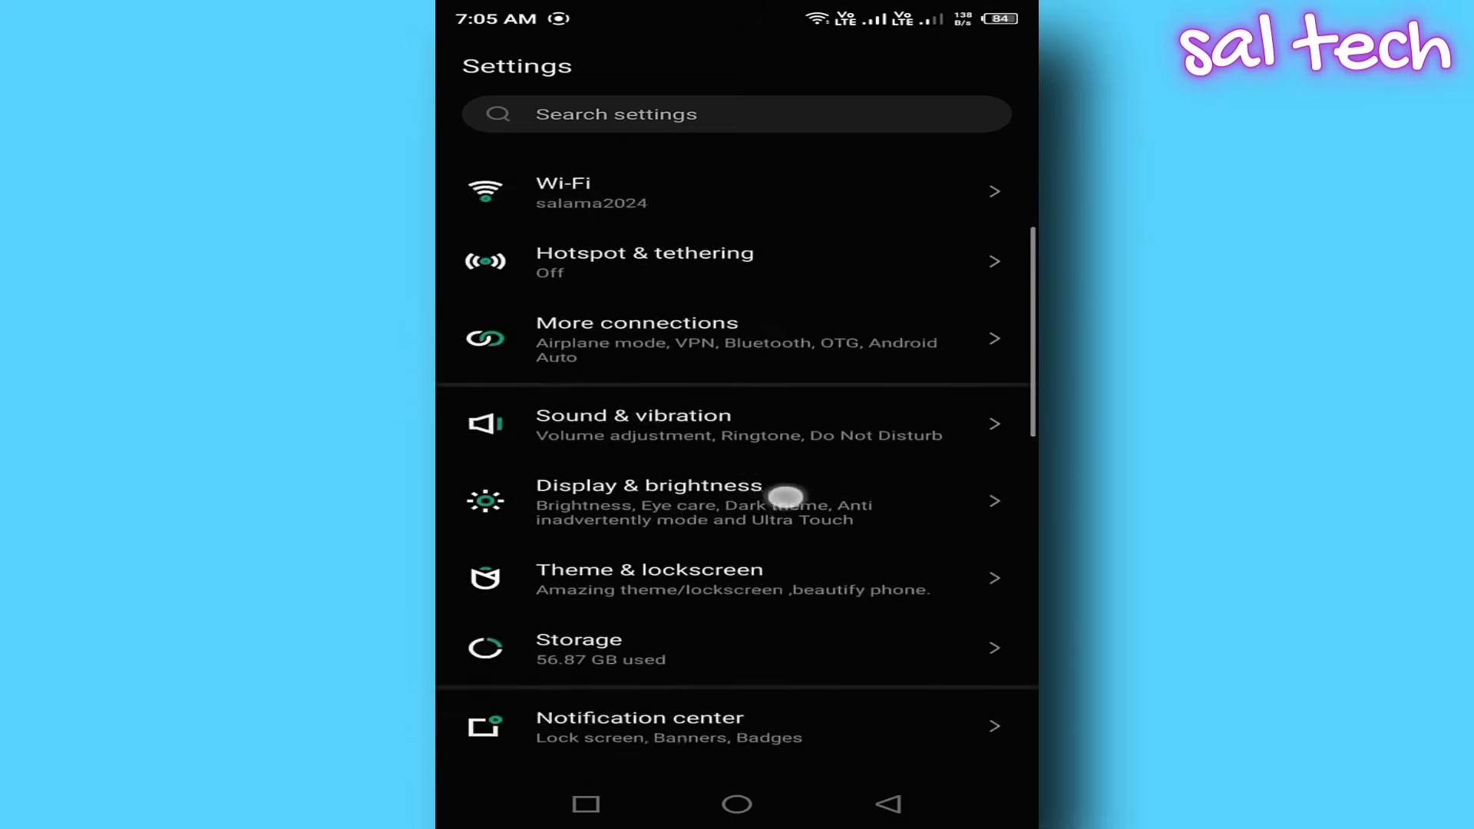
{"action": "scroll", "scroll_direction": "down", "scroll_amount": 3}
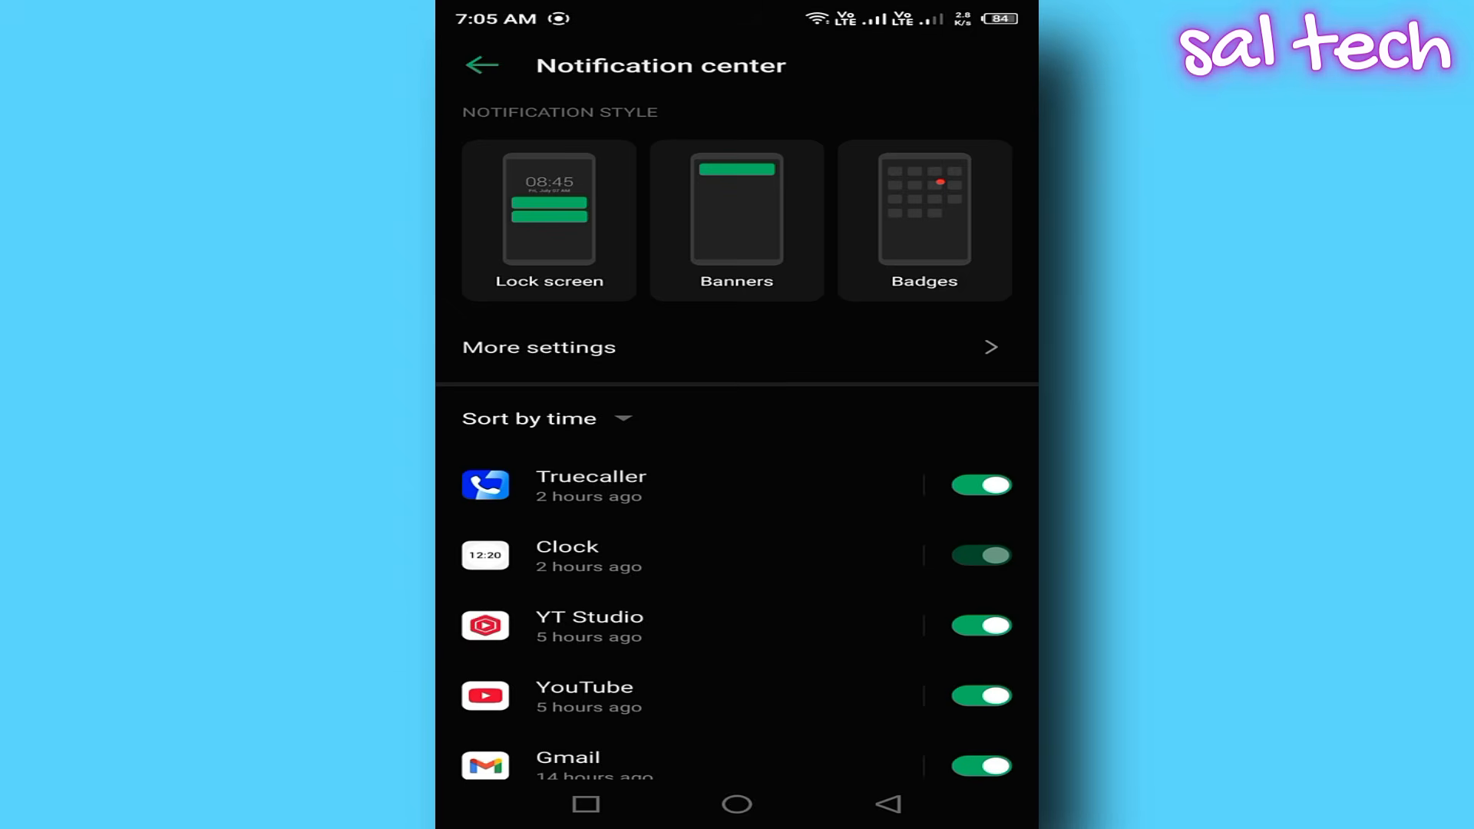
{"action": "scroll", "scroll_direction": "down", "scroll_amount": 3}
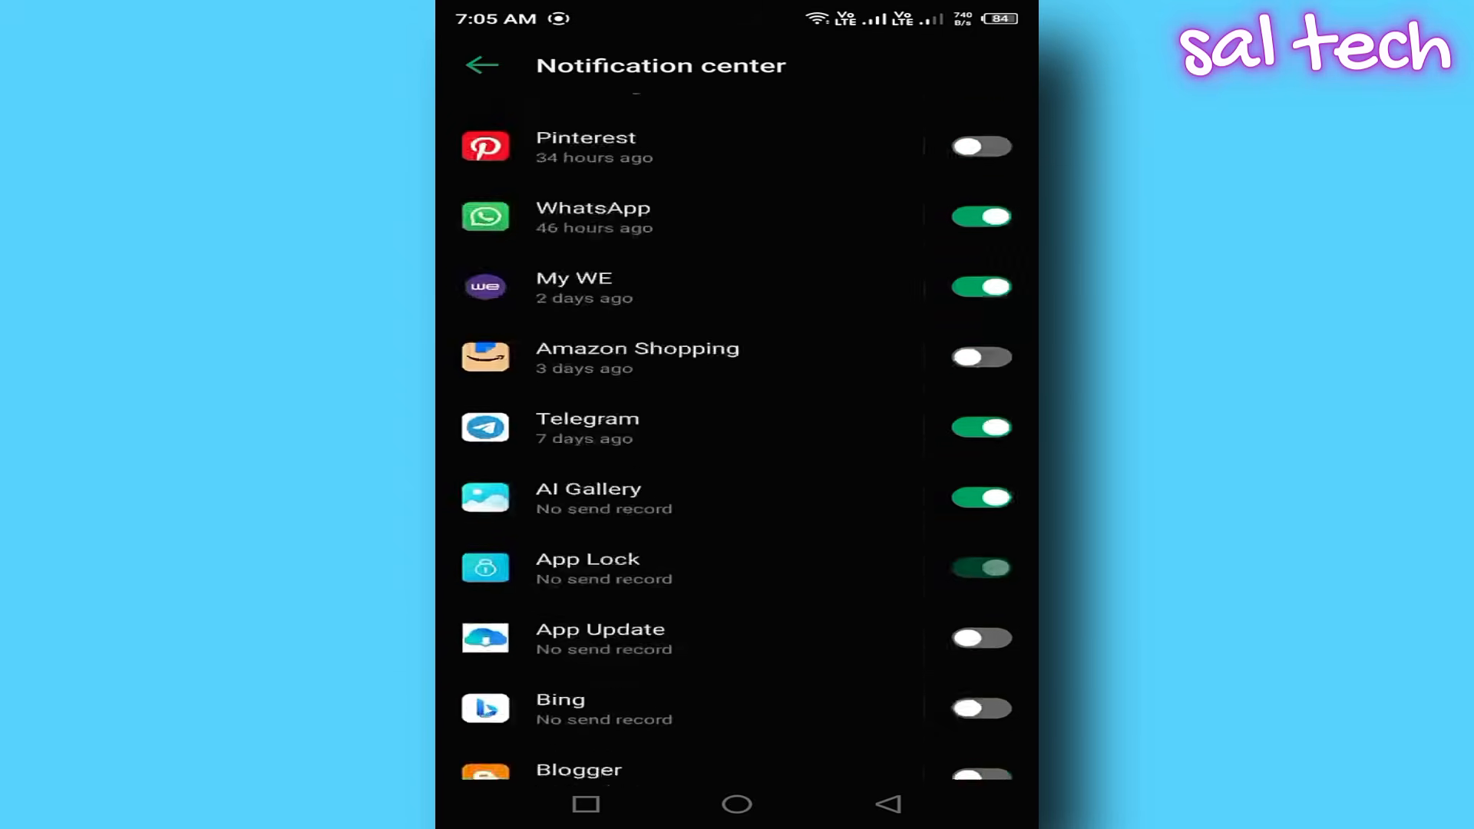
{"action": "scroll", "scroll_direction": "down", "scroll_amount": 3}
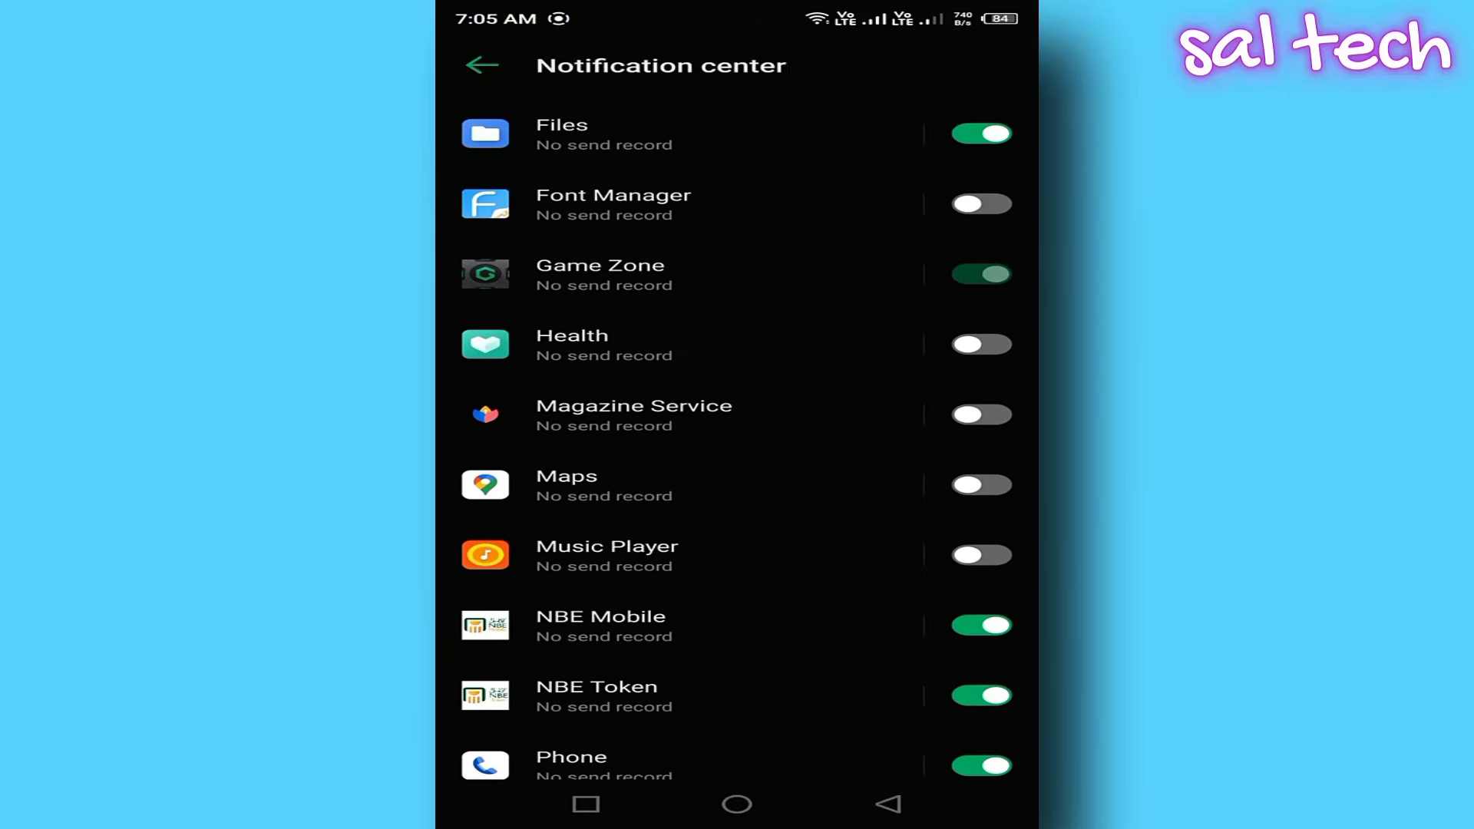
{"action": "left_click", "coordinate": [983, 415]}
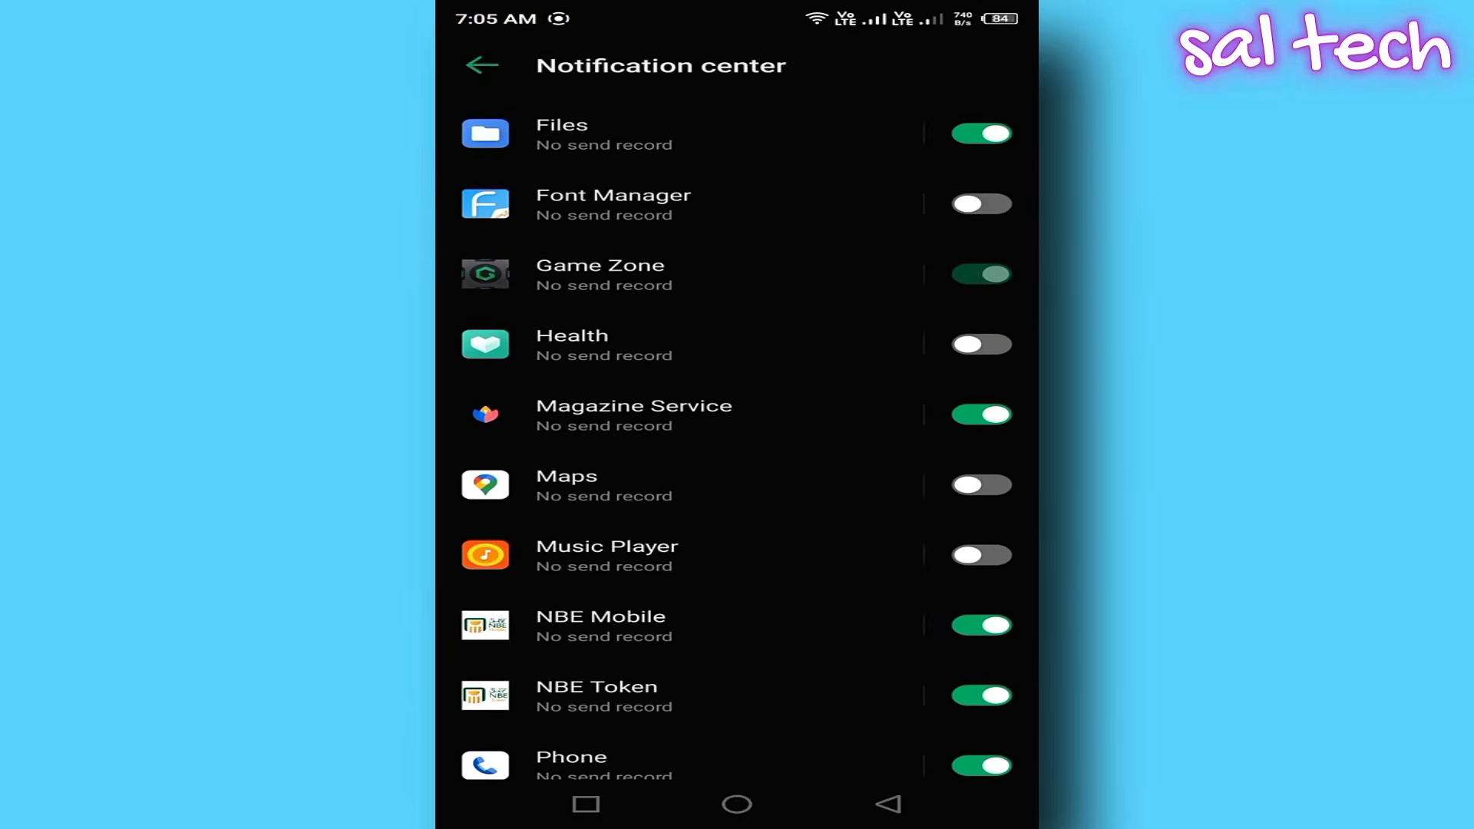
{"action": "left_click", "coordinate": [981, 412]}
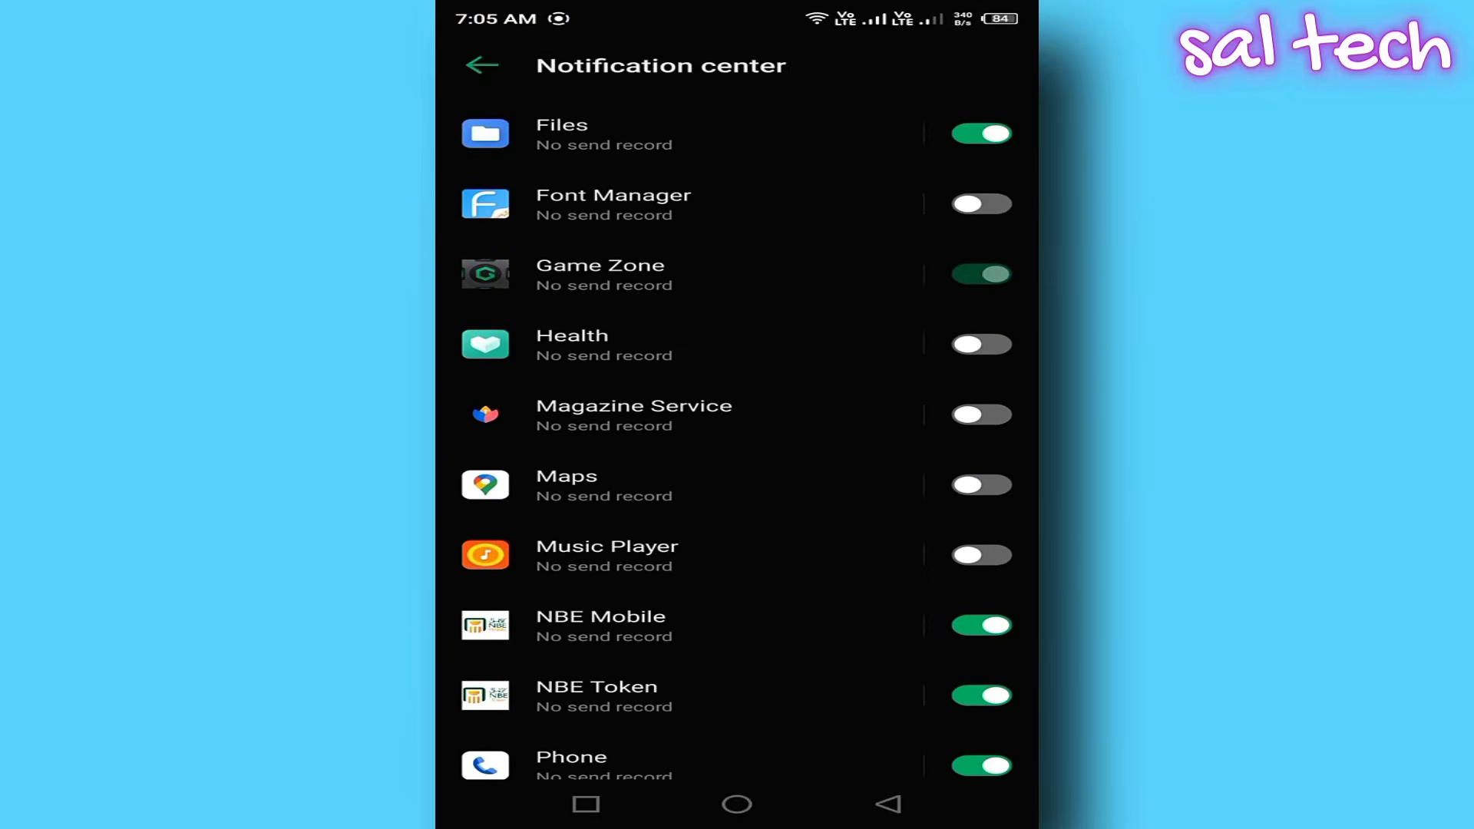
{"action": "scroll", "scroll_direction": "down", "scroll_amount": 3}
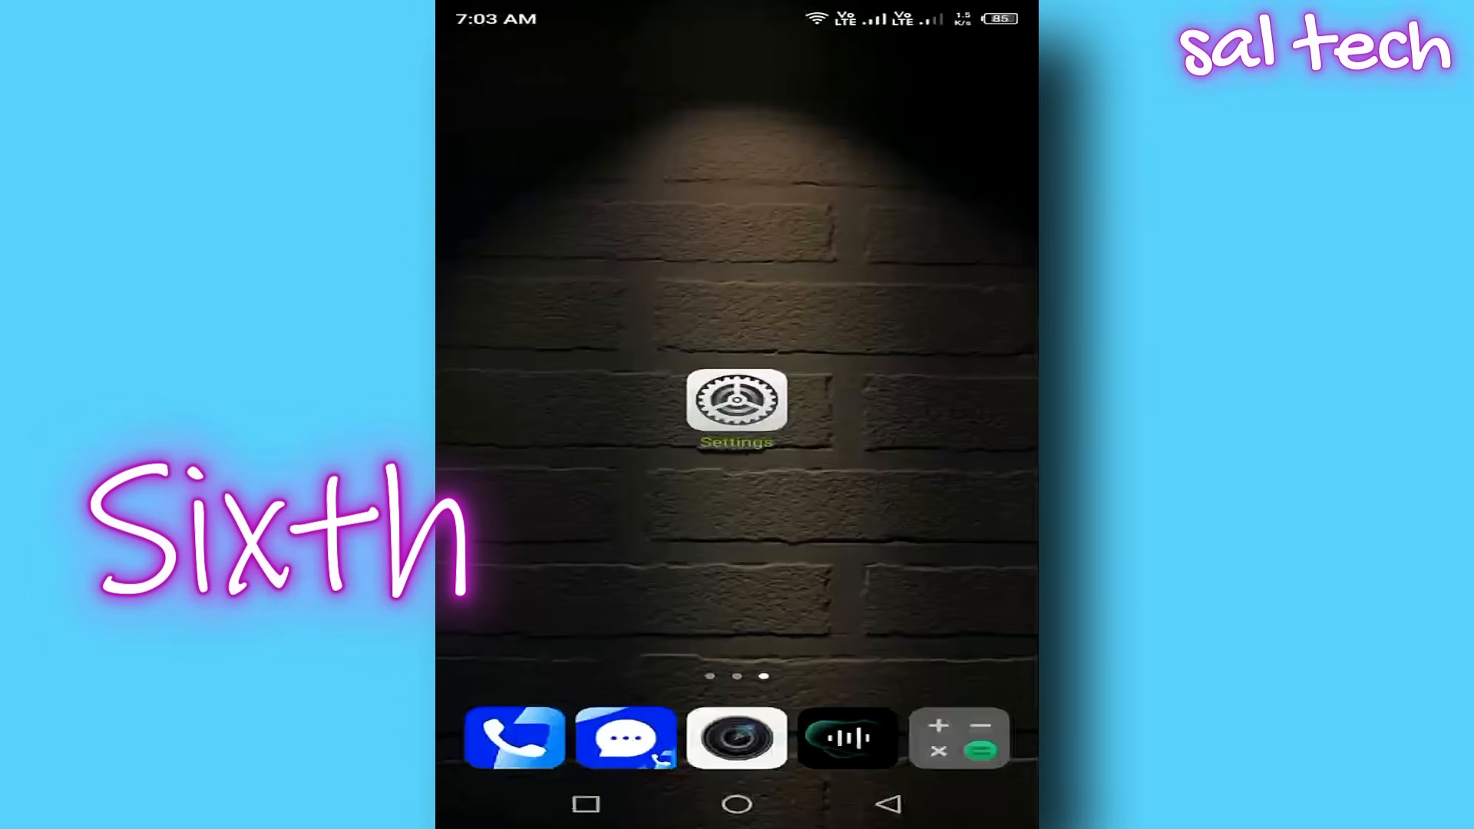
Switch off auto brightness from the quick settings shade beside the brightness slider.
{"action": "scroll", "scroll_direction": "down", "scroll_amount": 3}
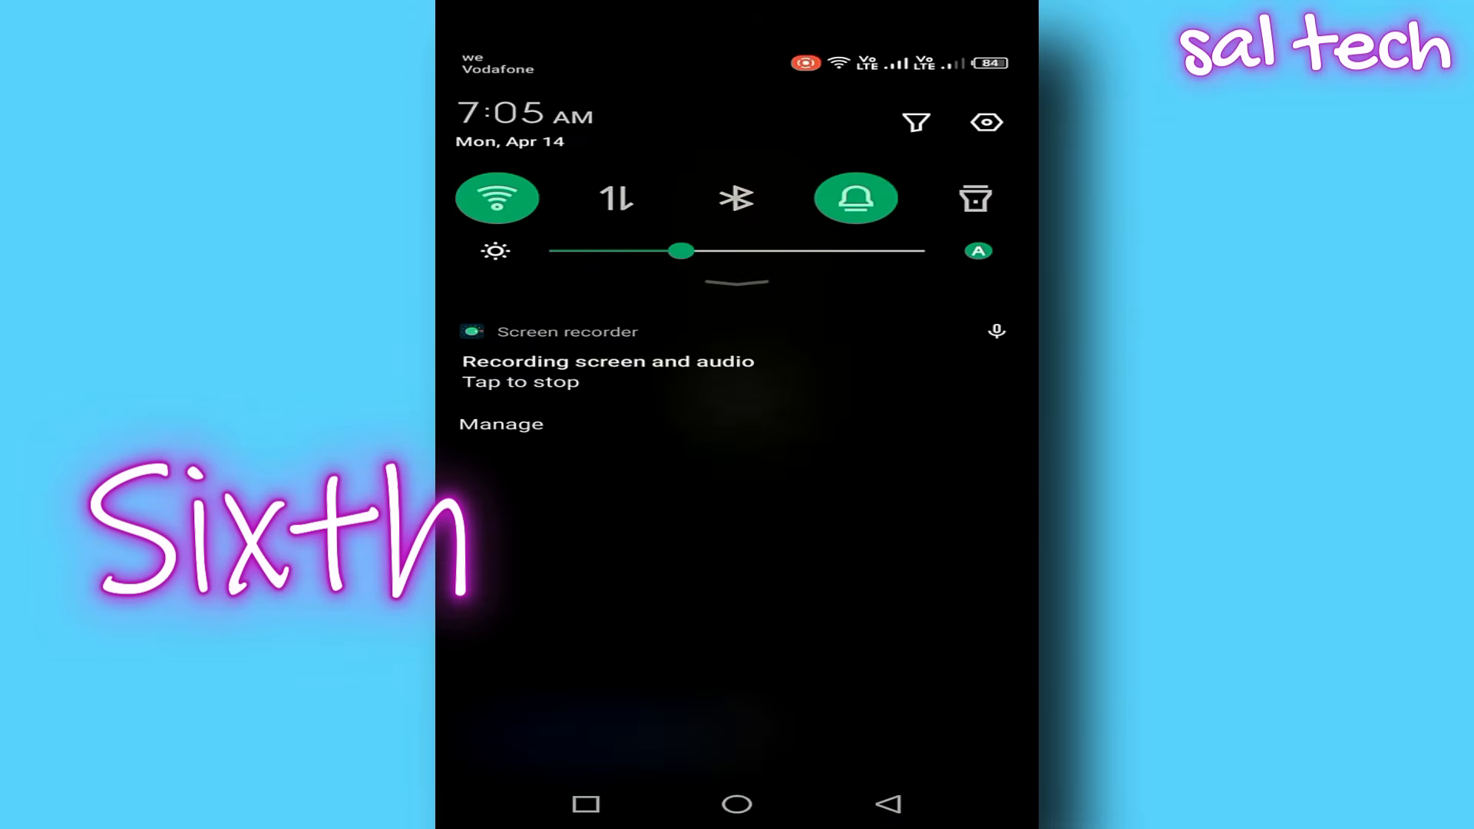
{"action": "left_click", "coordinate": [977, 251]}
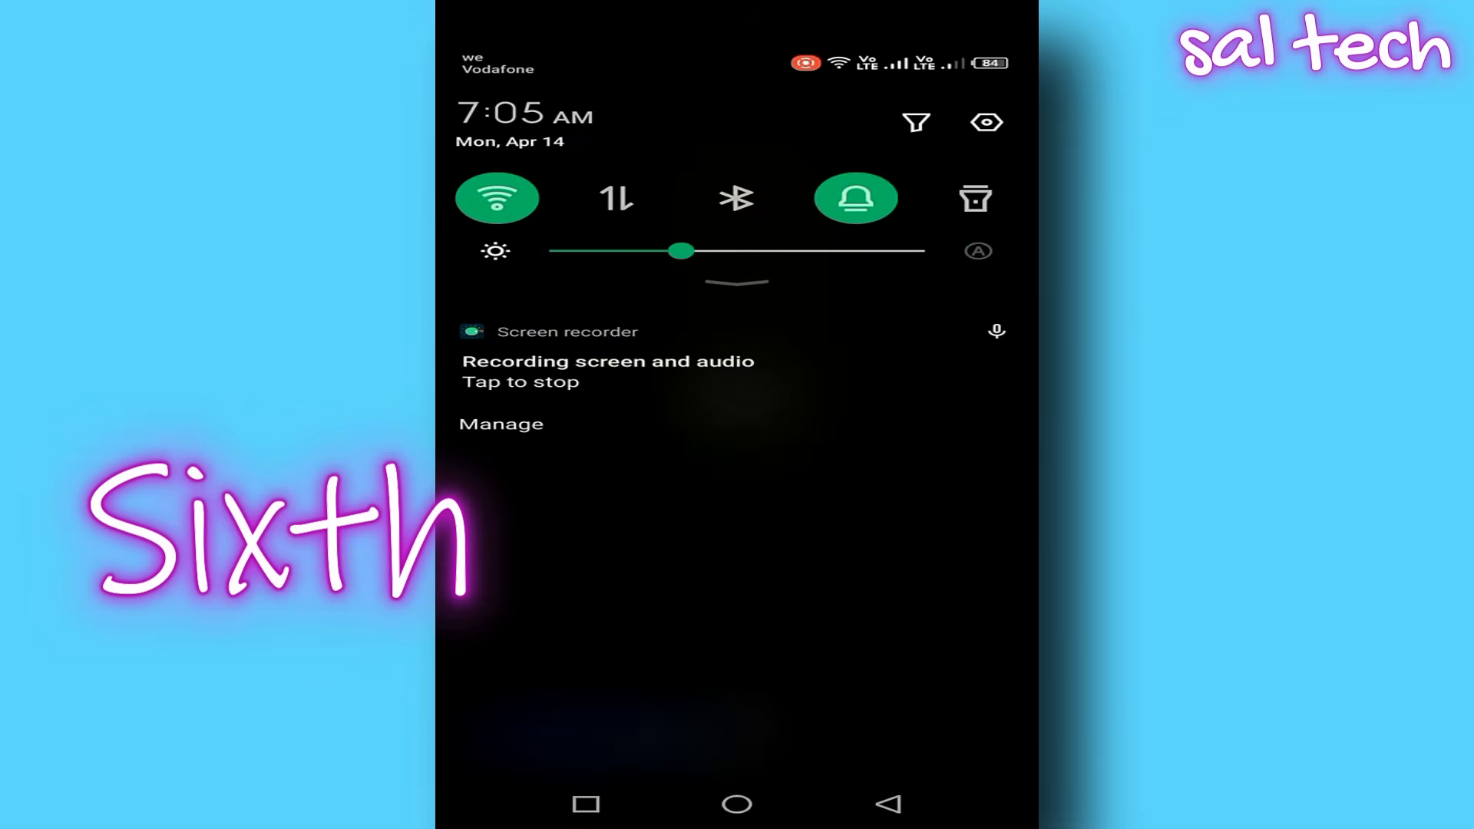